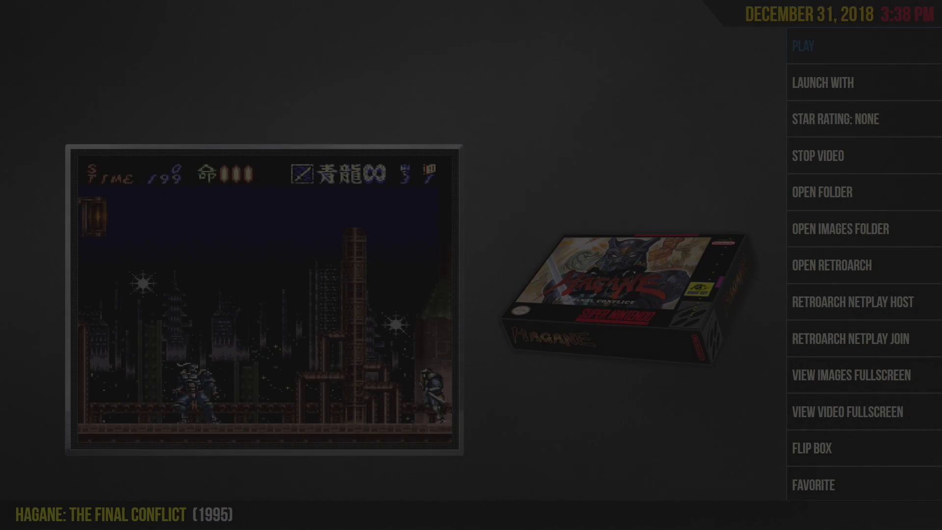
Exit BigBox's Hagane menu and open github.com/thebezelproject in Edge.
left_click(800, 45)
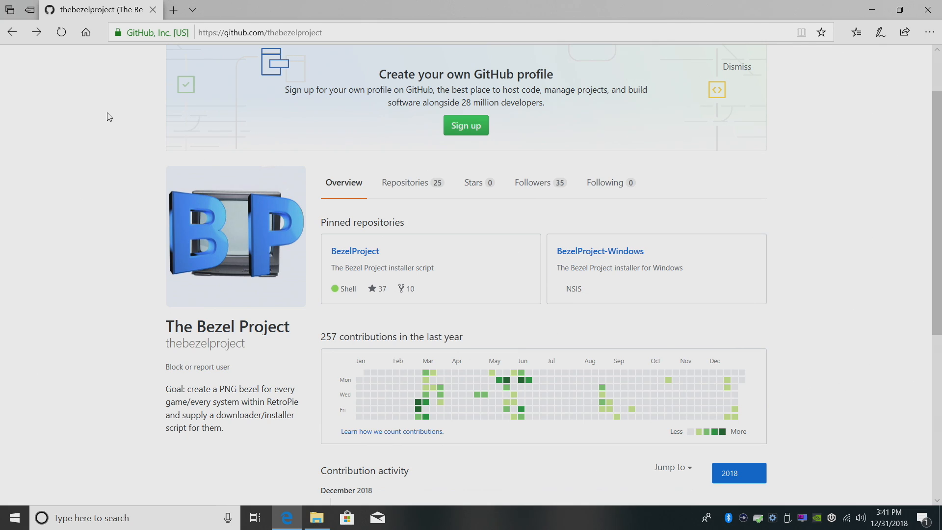
mouse_move(270, 369)
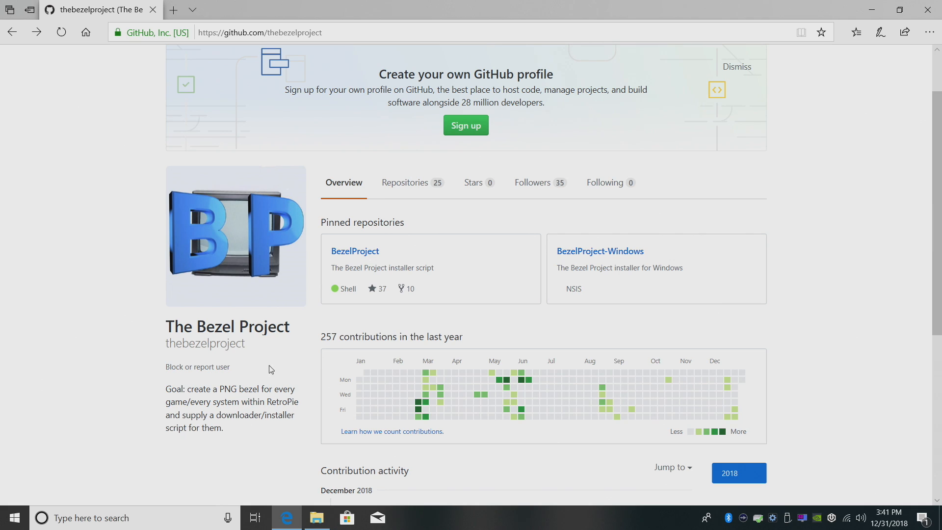
Download bezel_project_web_installer_v1.0.exe from the BezelProject-Windows repository's release assets.
left_click(599, 251)
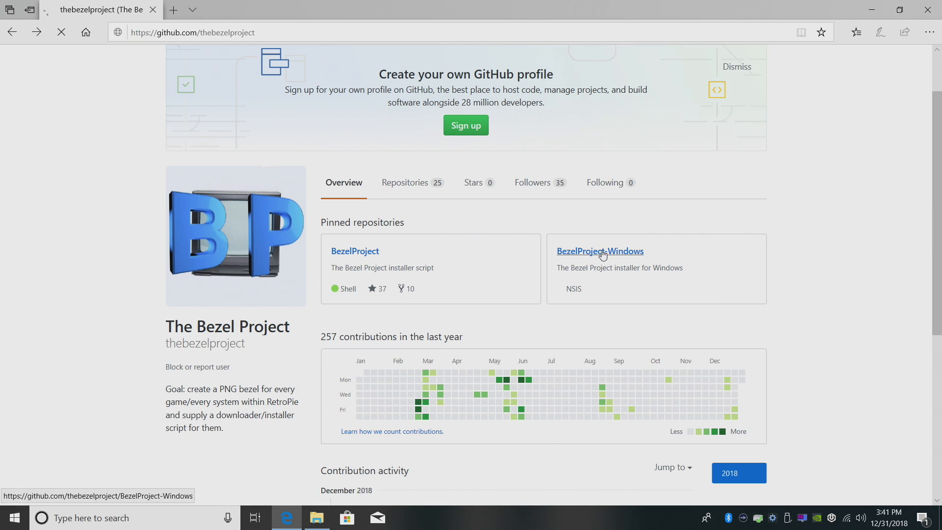
left_click(599, 251)
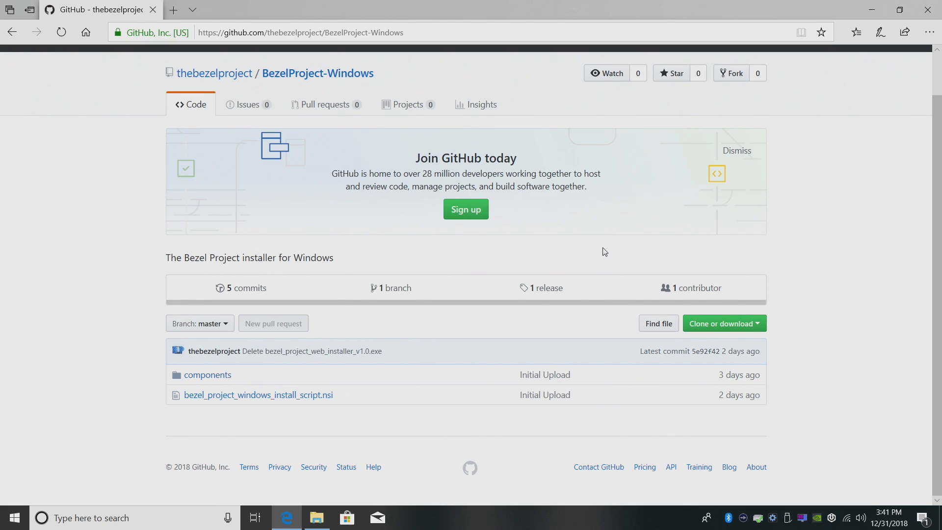
left_click(540, 287)
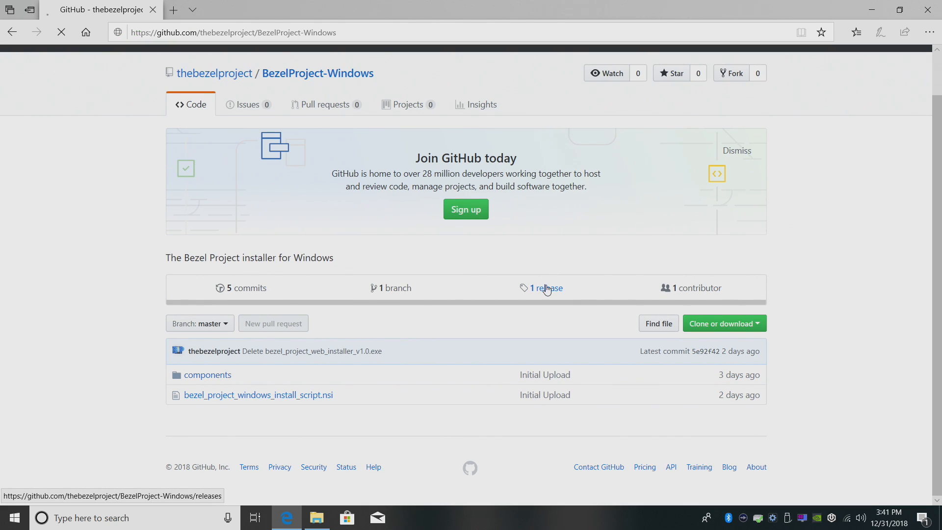
left_click(545, 288)
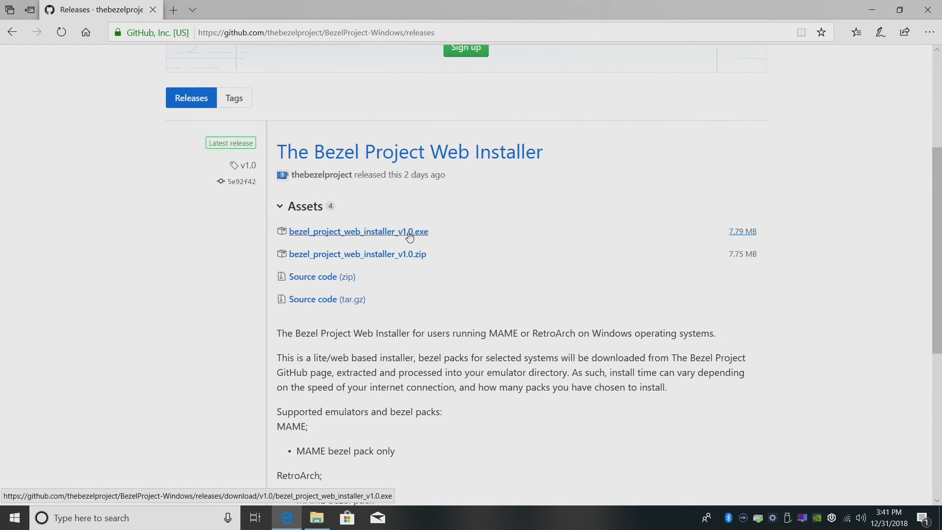
left_click(359, 231)
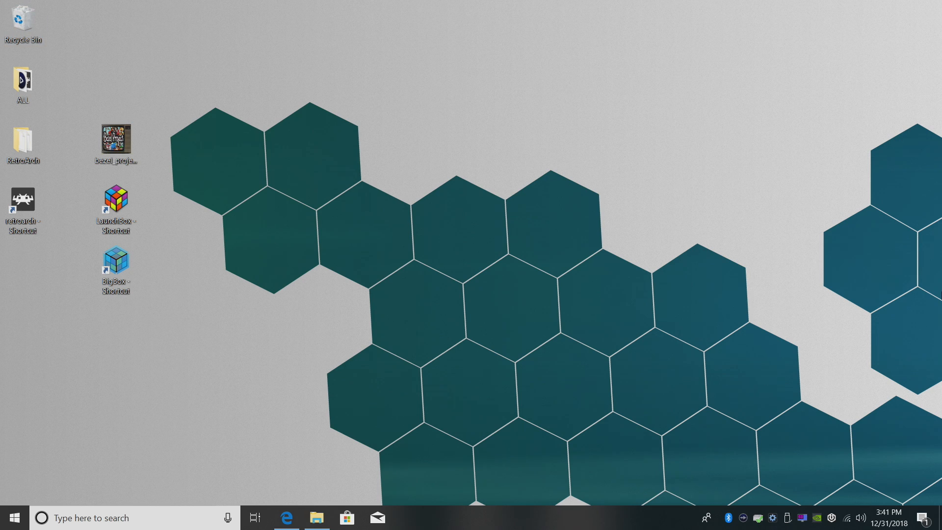
mouse_move(486, 125)
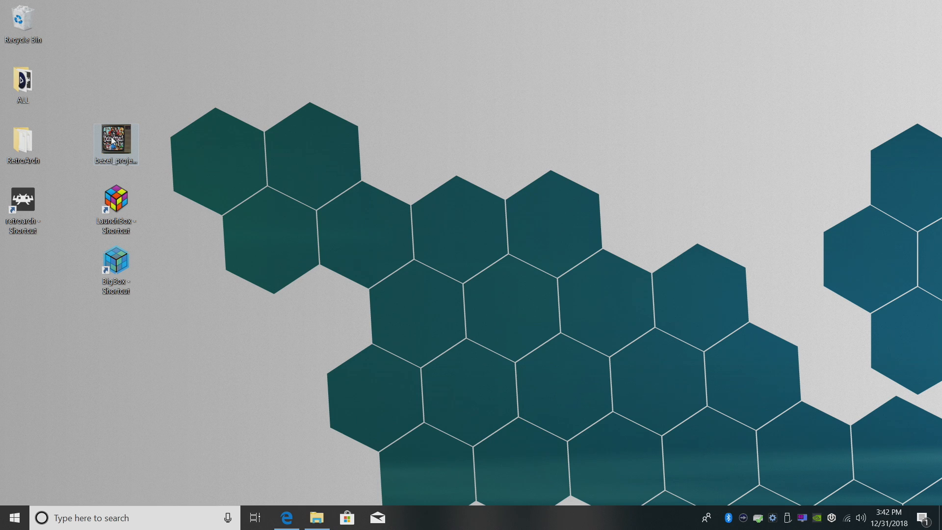
Launch the bezel_project installer from the desktop to reach its version 1.0 Welcome page.
double_click(114, 142)
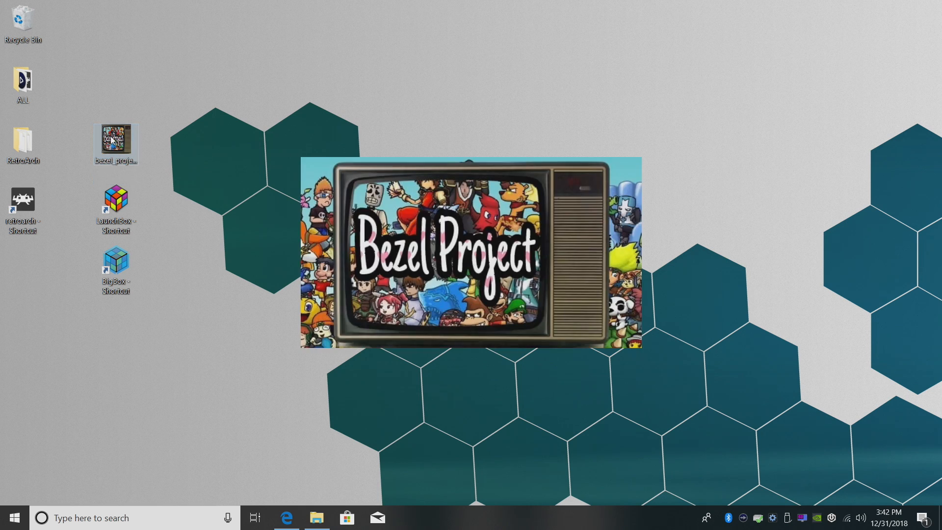
double_click(115, 143)
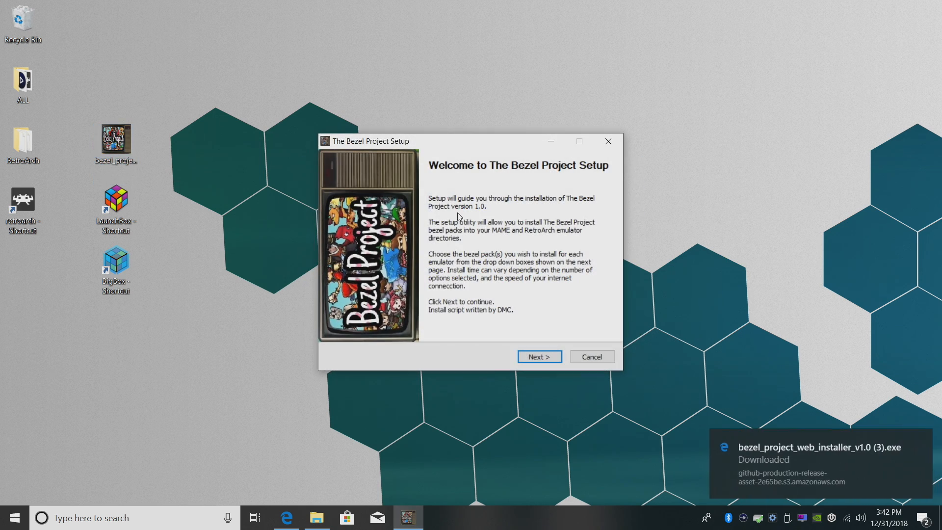
mouse_move(581, 282)
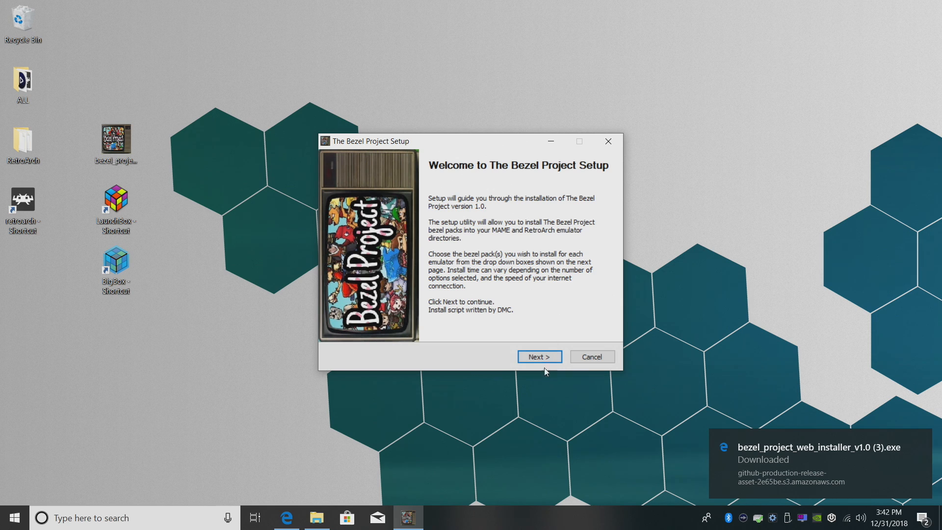
Uncheck MAME and unwanted RetroArch bezel packs, keeping MegaDrive, NES and SG-1000.
left_click(538, 357)
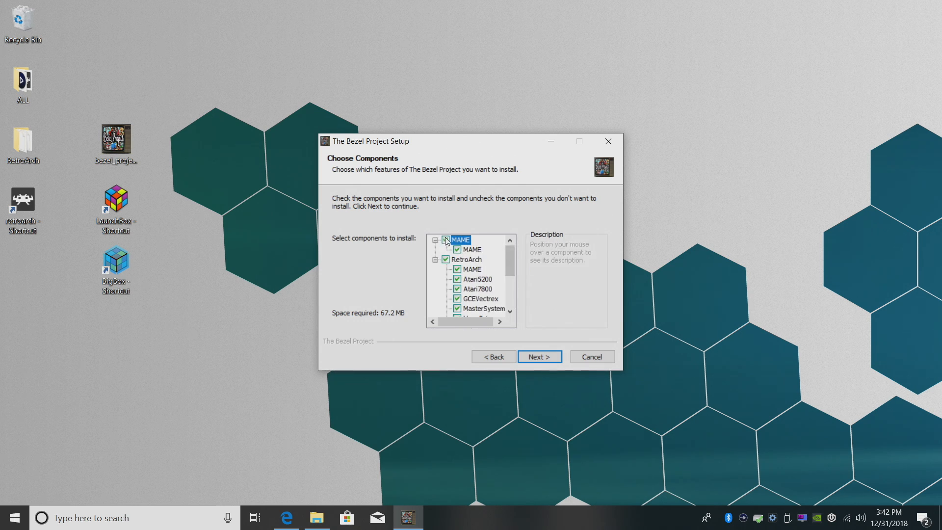
left_click(443, 240)
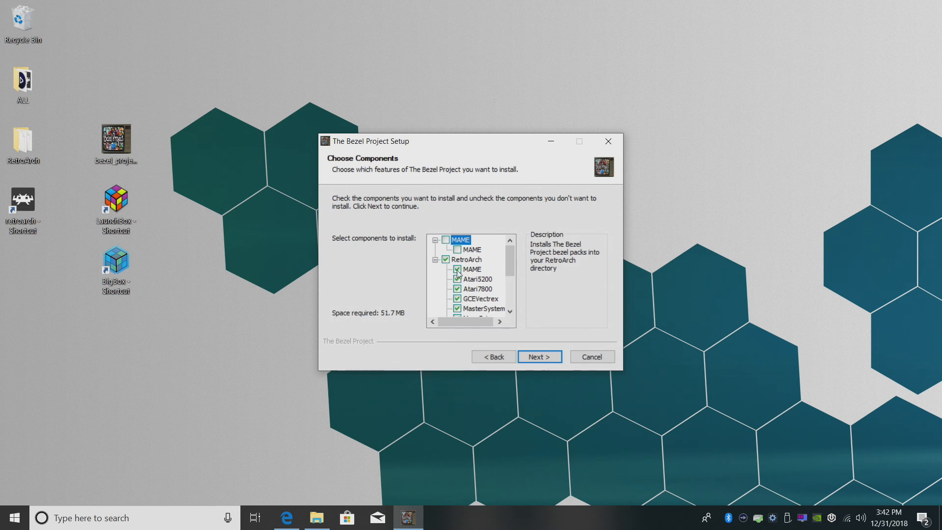
left_click(446, 268)
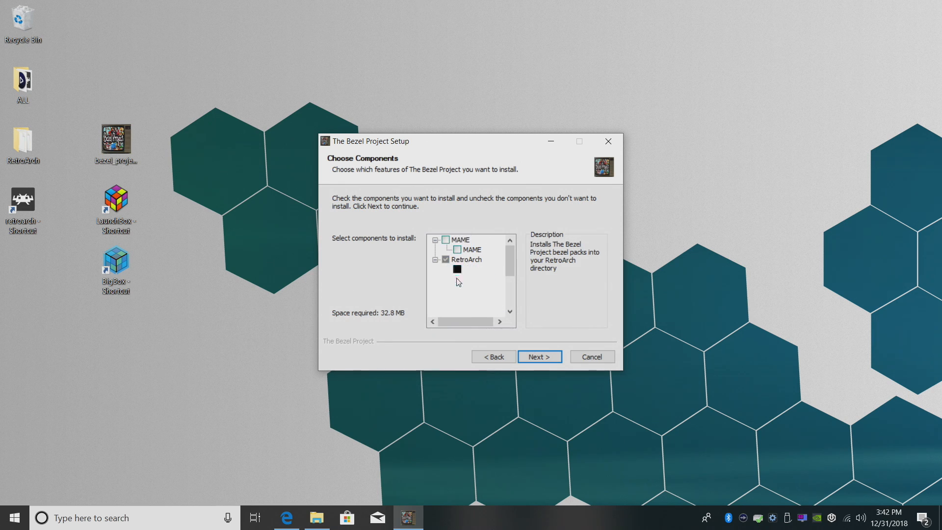
scroll("down", 3)
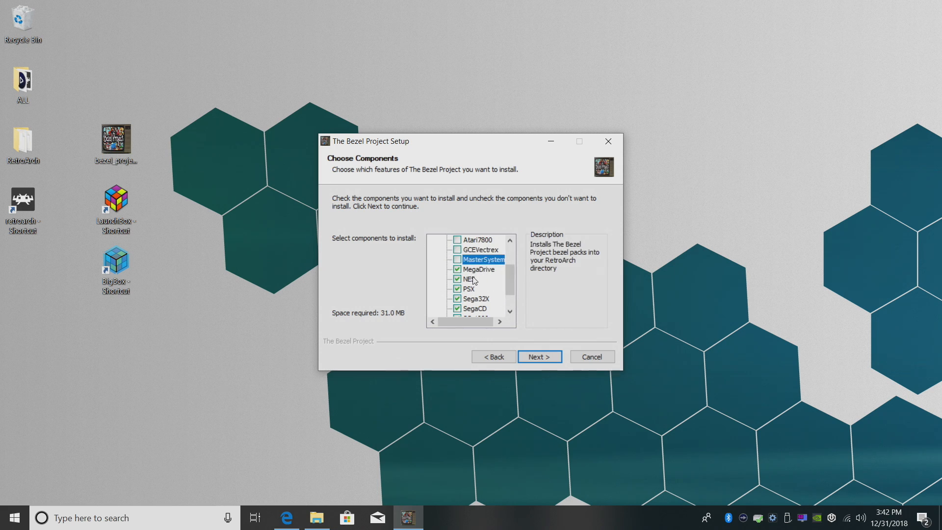
left_click(458, 308)
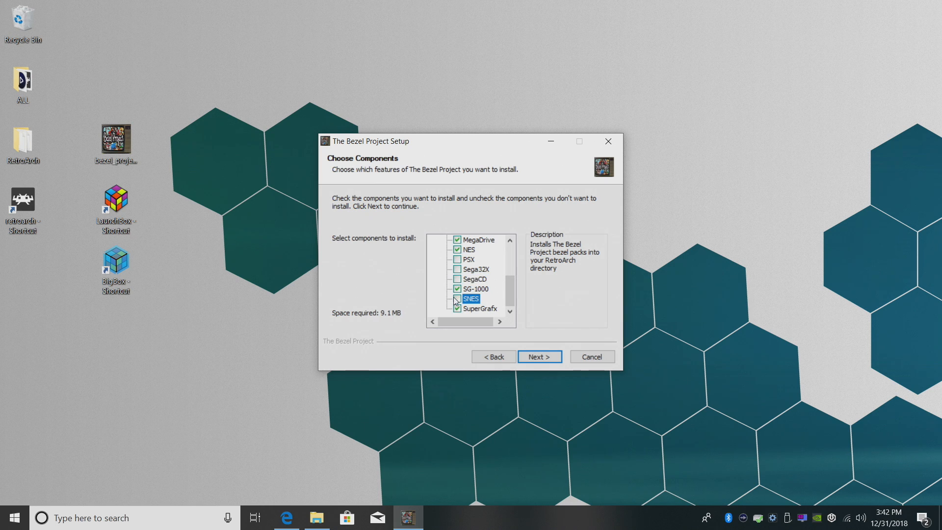
scroll("up", 3)
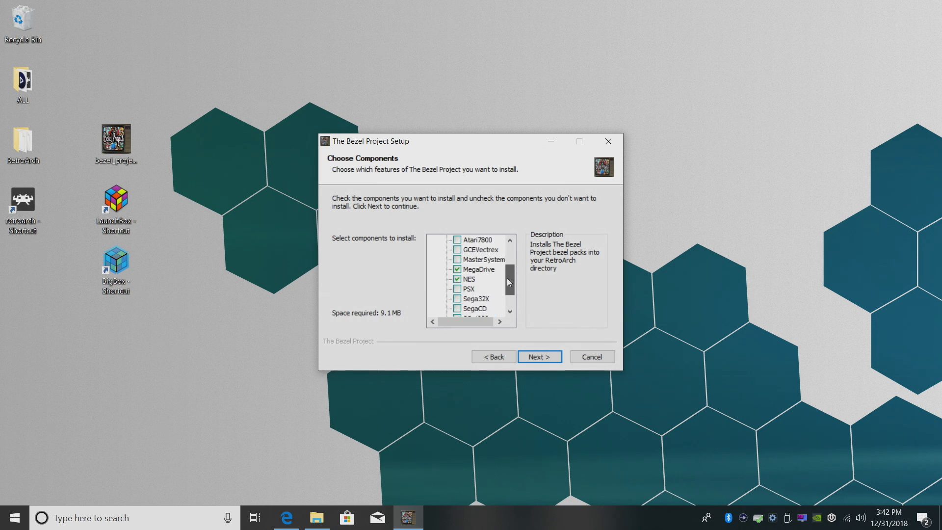
scroll("down", 3)
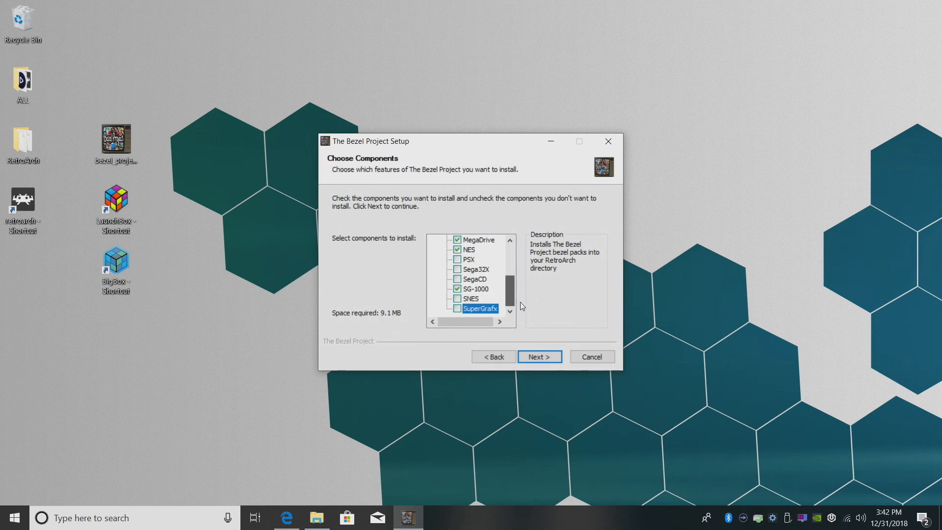
left_click(538, 356)
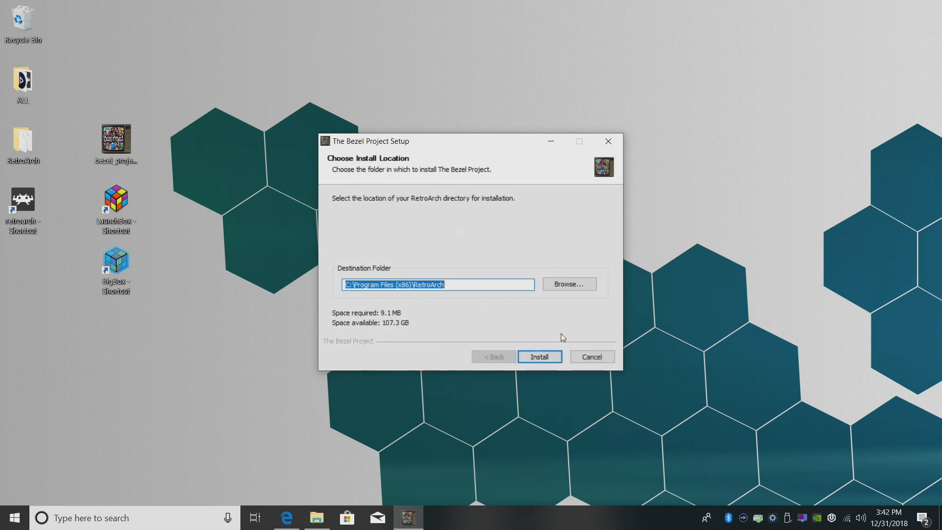
mouse_move(515, 263)
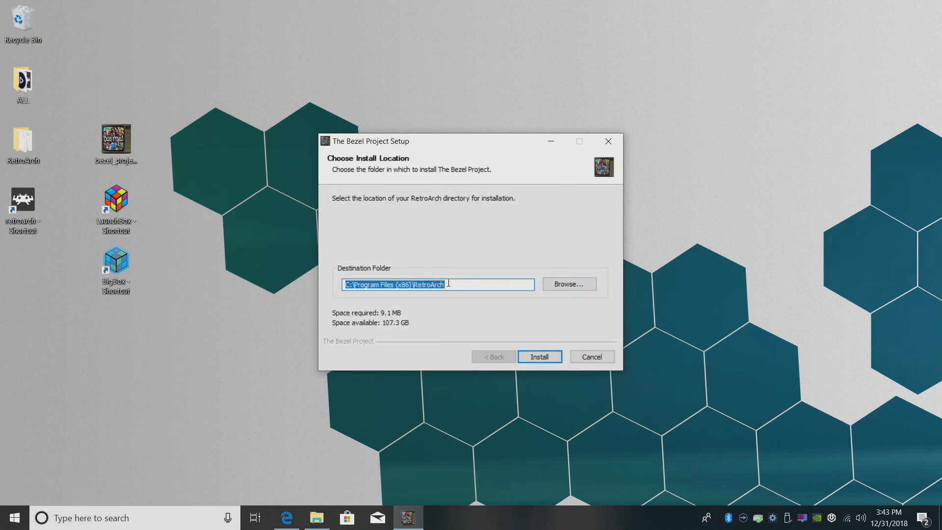
mouse_move(285, 518)
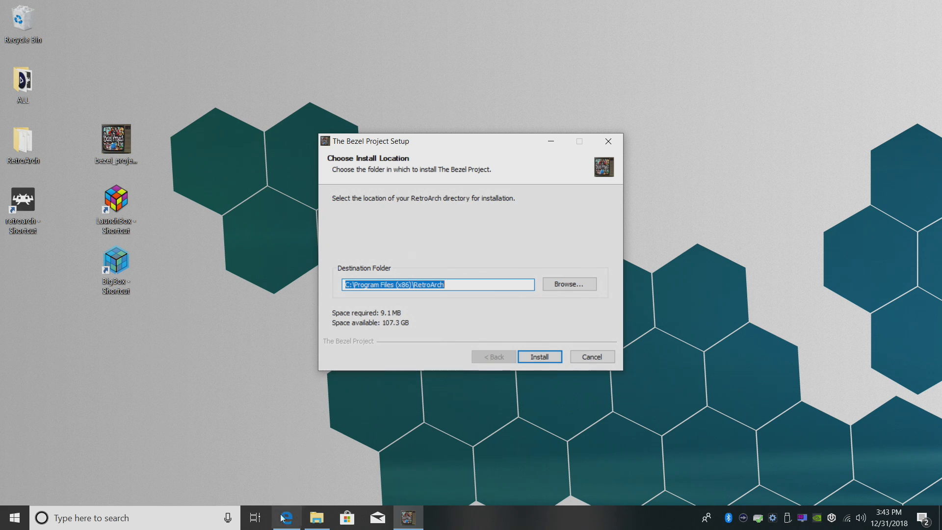
Browse File Explorer into E:\LaunchBox\Emulators to locate the RetroArch folder.
left_click(316, 517)
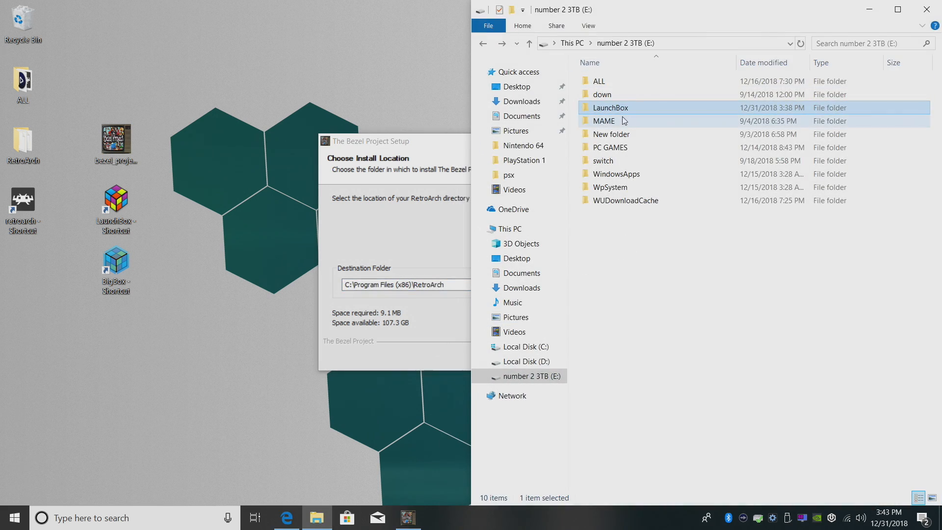
double_click(610, 107)
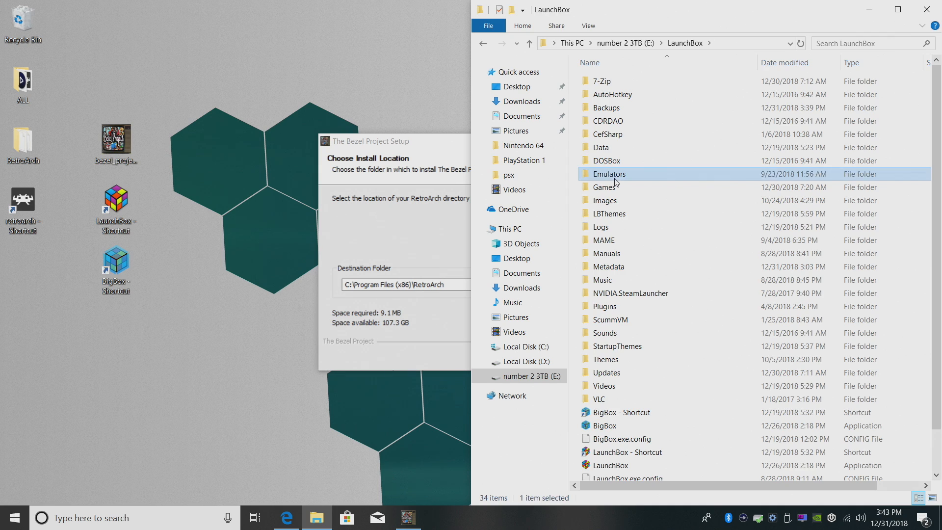
double_click(609, 174)
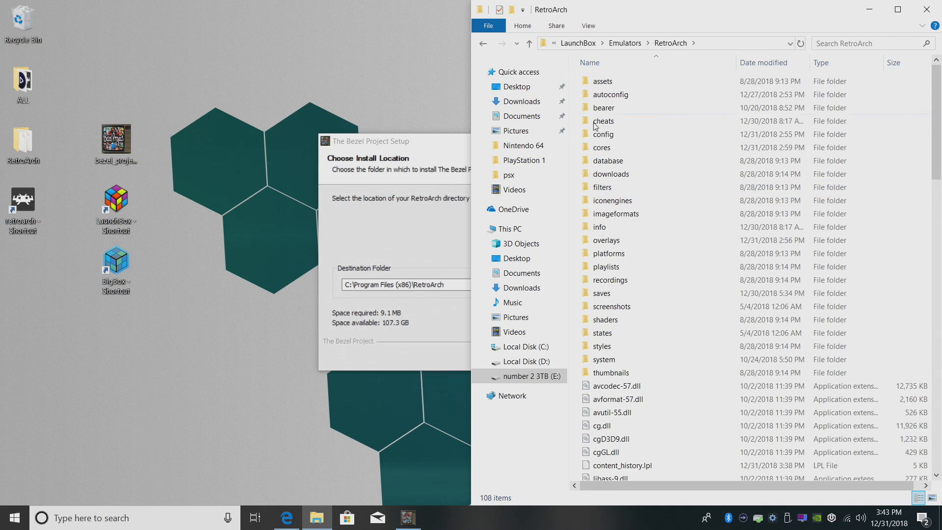
mouse_move(869, 17)
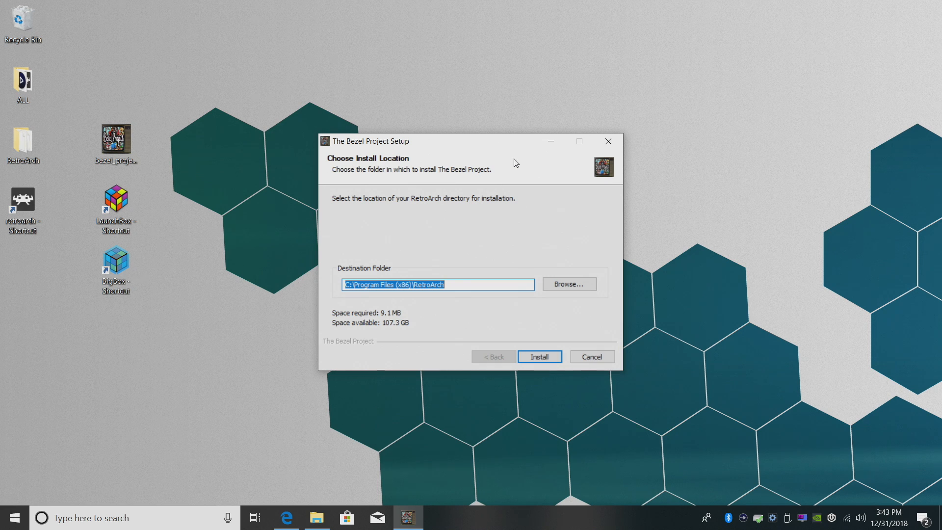
mouse_move(568, 284)
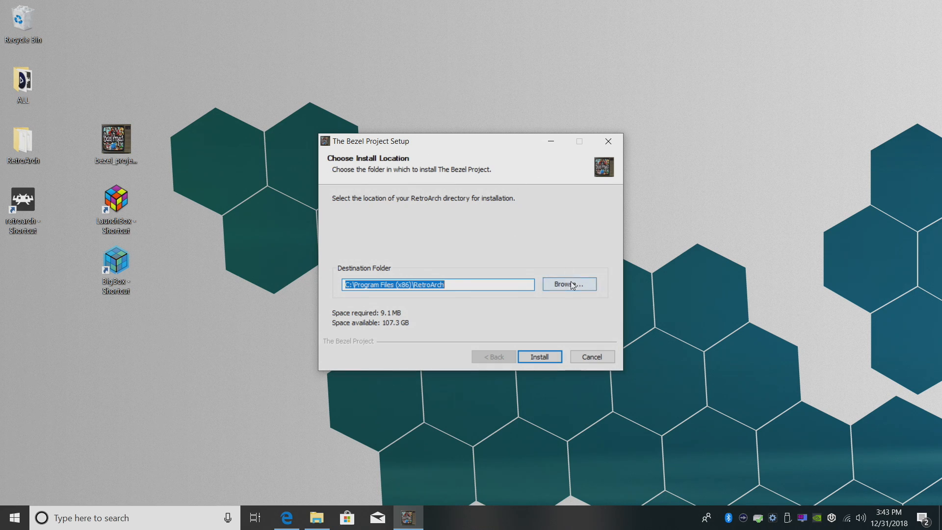
Set the destination folder to E:\LaunchBox\Emulators\RetroArch\ through the Browse dialog.
left_click(567, 284)
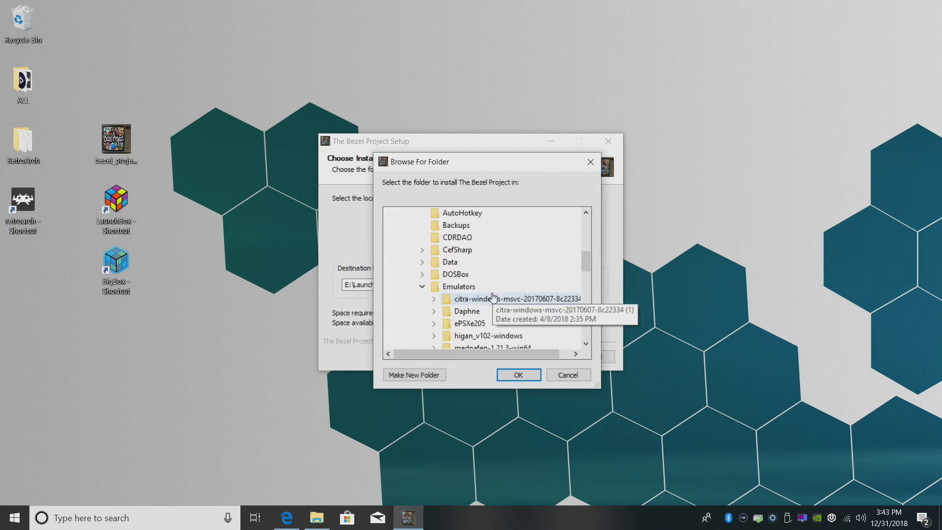
left_click(466, 213)
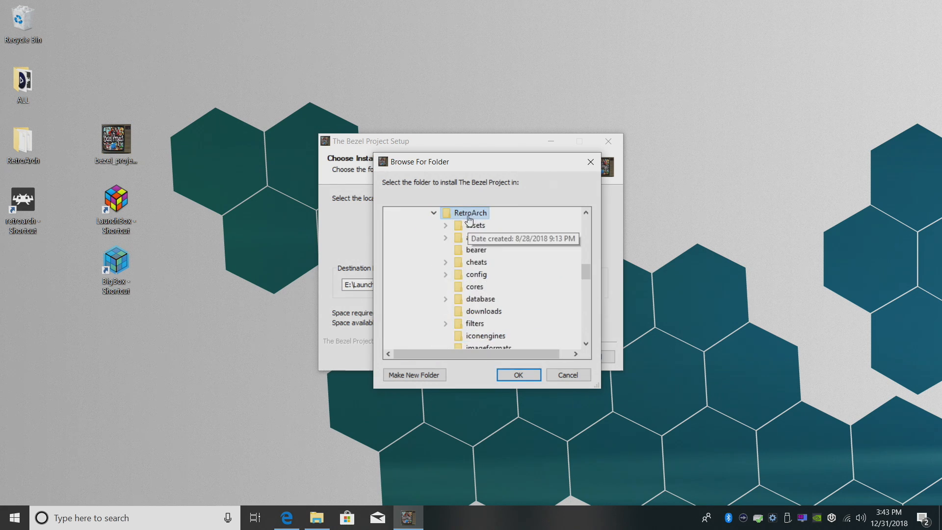
mouse_move(494, 216)
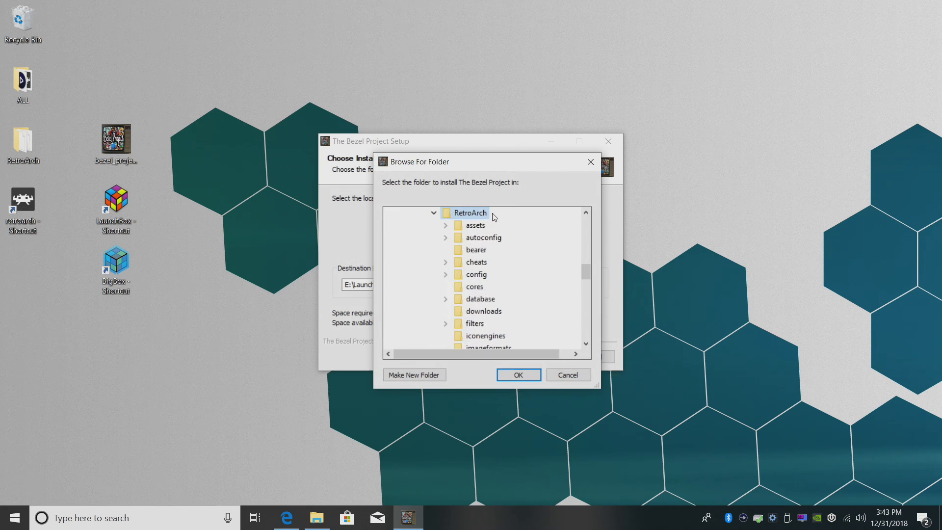
left_click(517, 374)
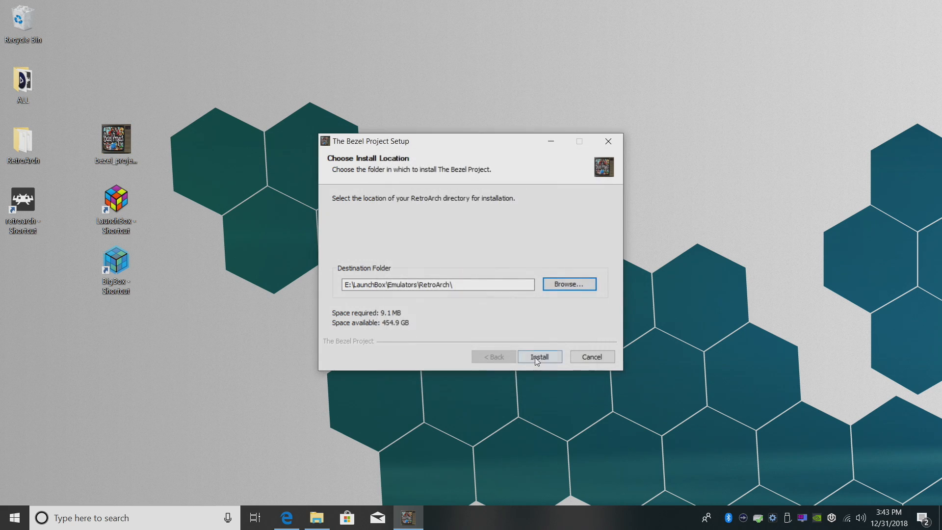
Install the selected bezel packs and wait for the Completing Setup page.
left_click(538, 356)
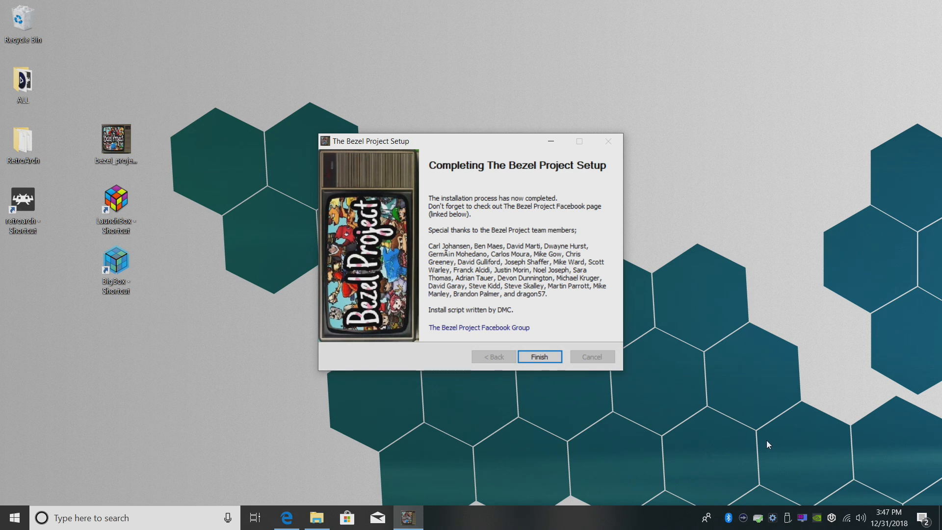
mouse_move(484, 259)
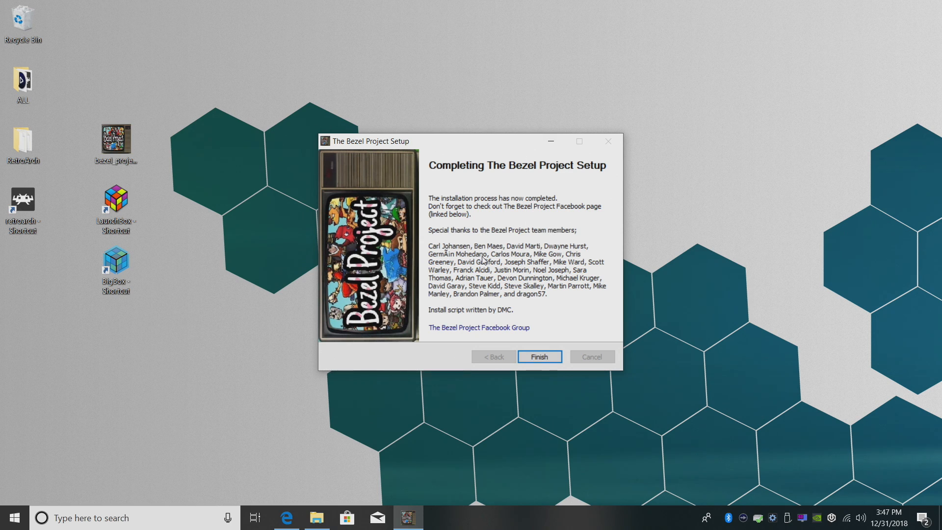
mouse_move(519, 290)
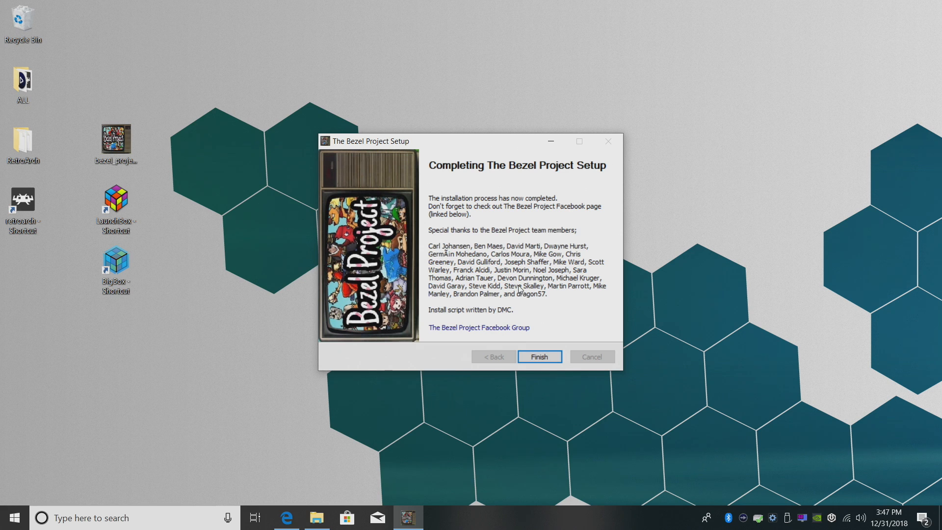
mouse_move(538, 296)
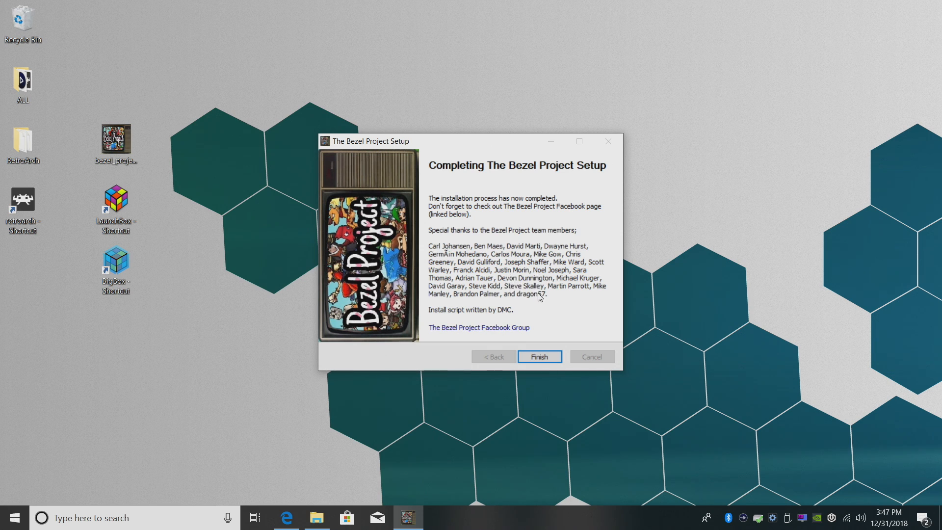
Finish the installer and launch LaunchBox from its desktop shortcut.
left_click(538, 356)
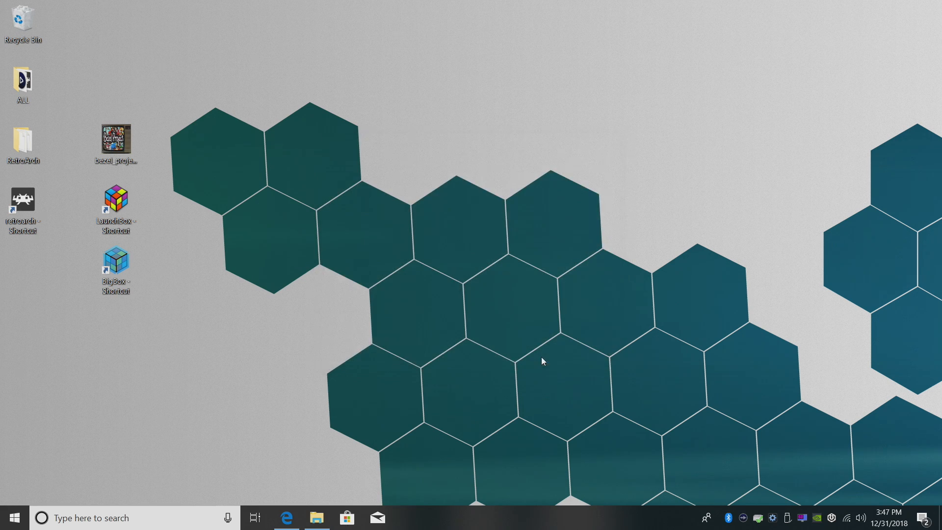
mouse_move(531, 356)
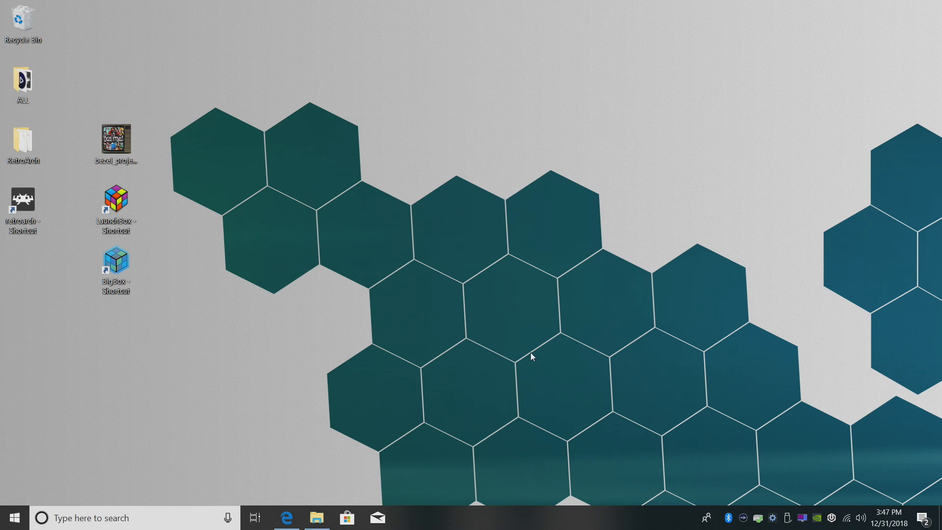
mouse_move(207, 298)
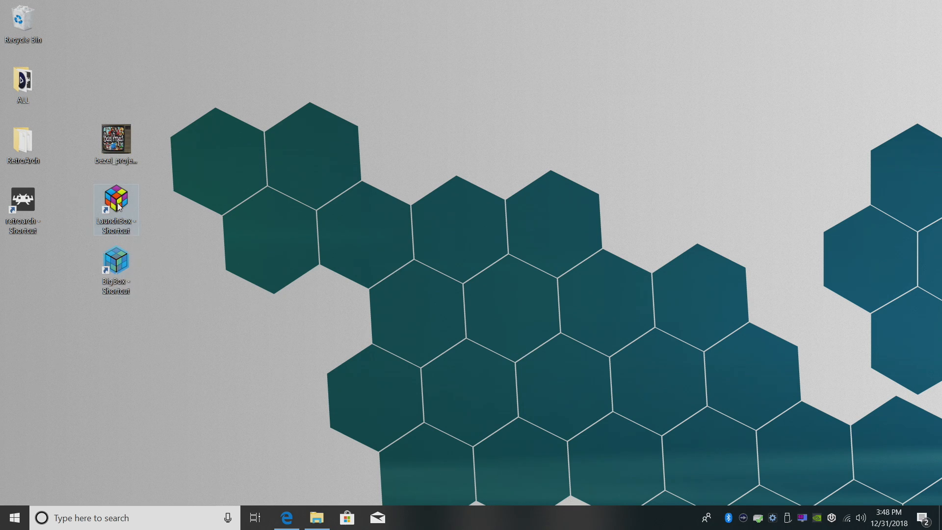
double_click(115, 199)
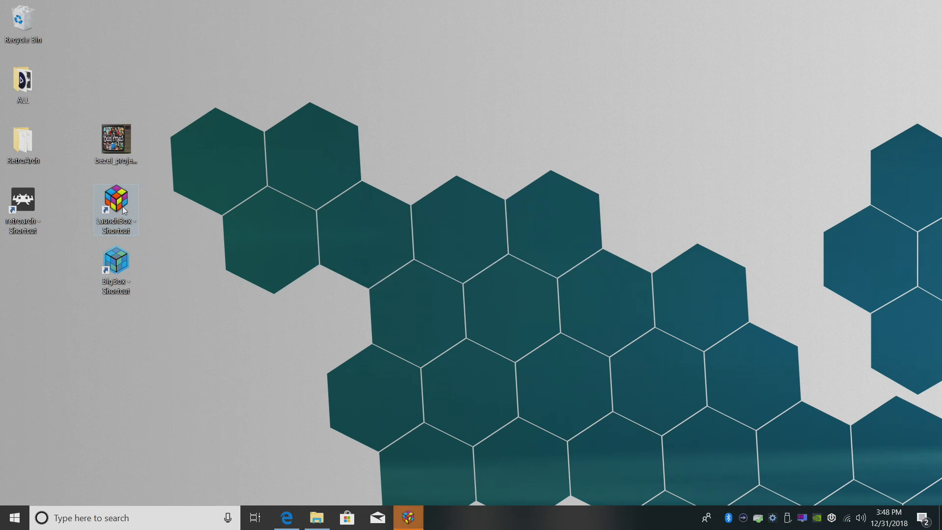
double_click(114, 204)
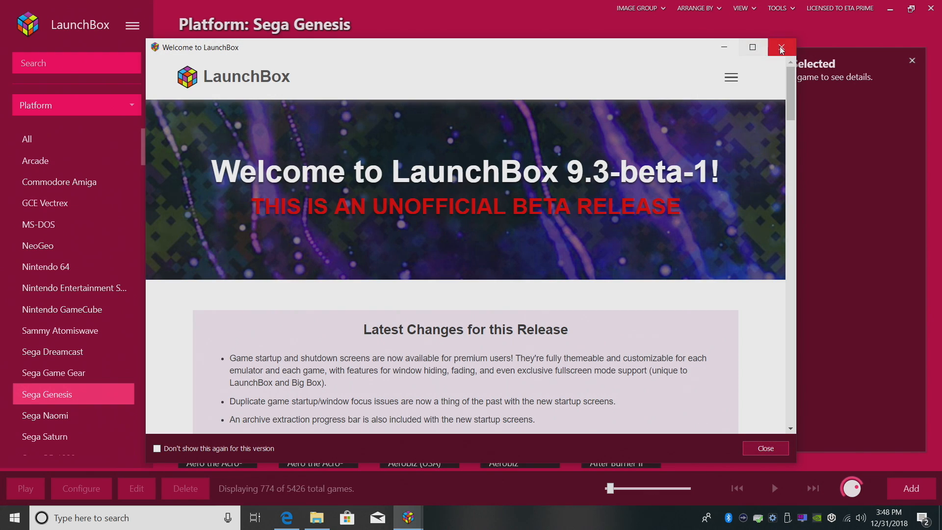
Close the Welcome window and launch Alien Storm (World) from the Sega Genesis list.
left_click(780, 48)
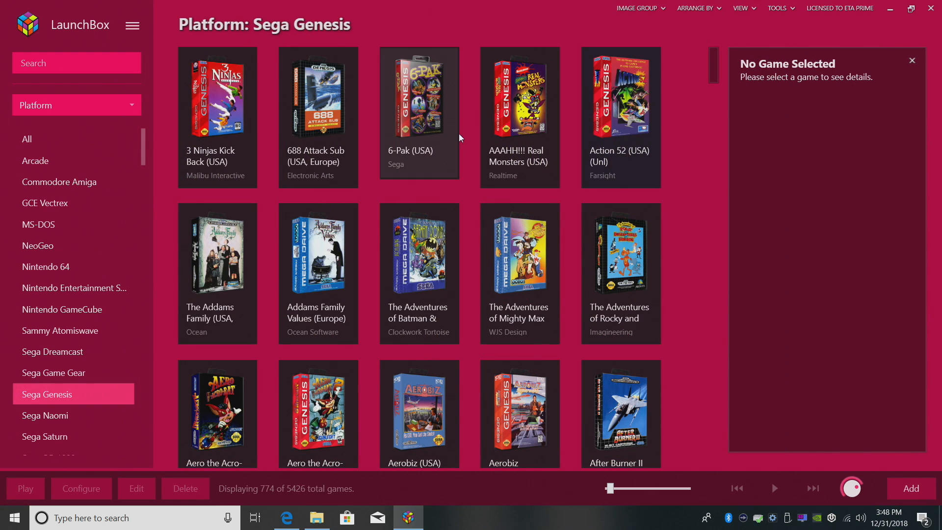
mouse_move(345, 303)
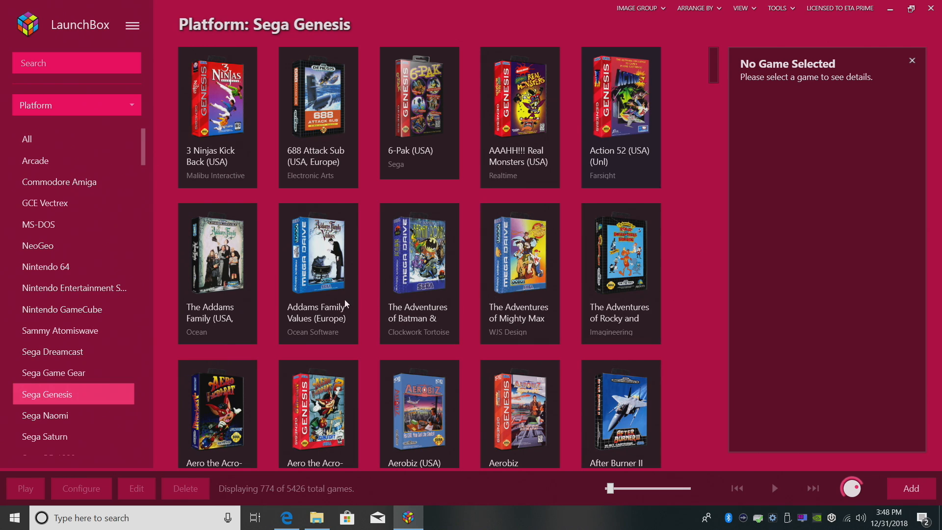
mouse_move(69, 397)
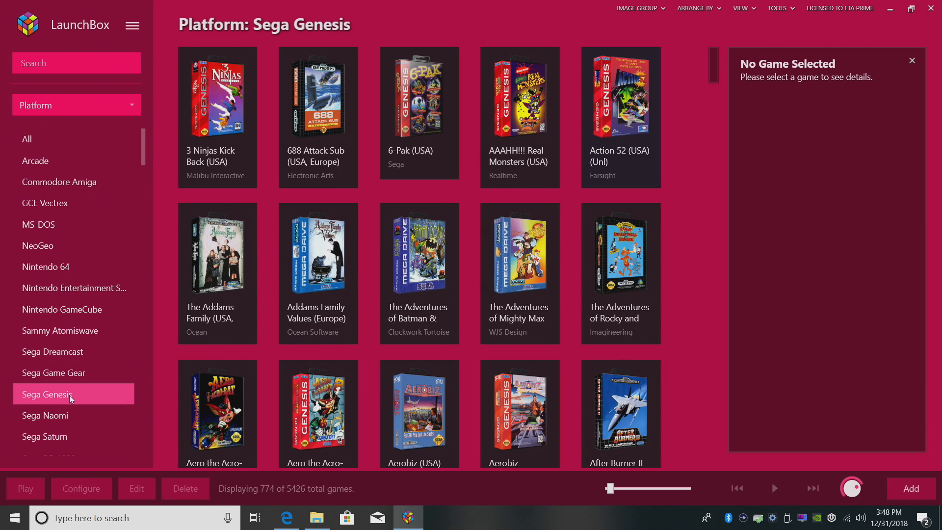
mouse_move(540, 351)
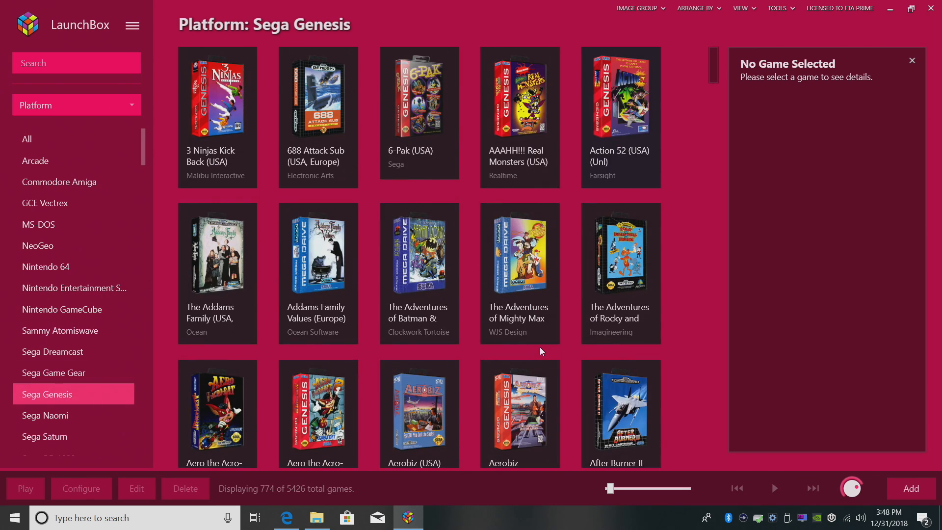
scroll("down", 3)
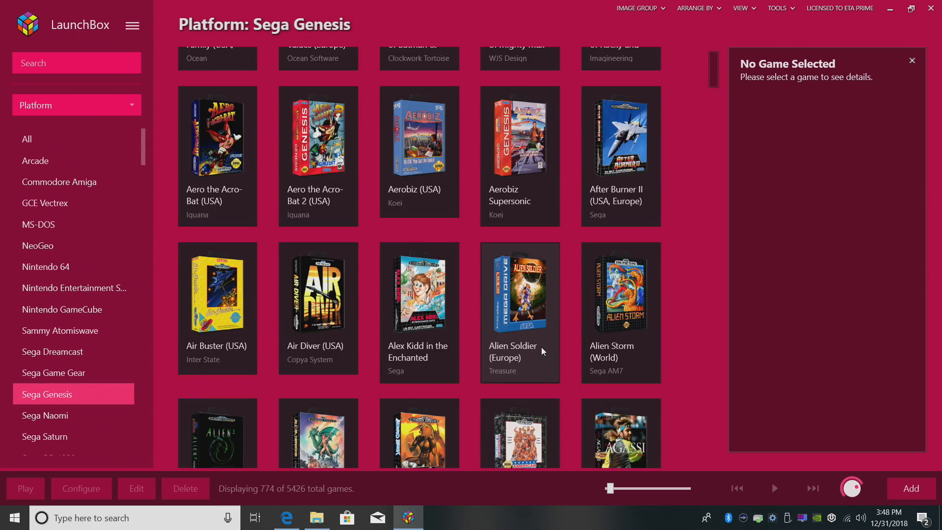
scroll("down", 3)
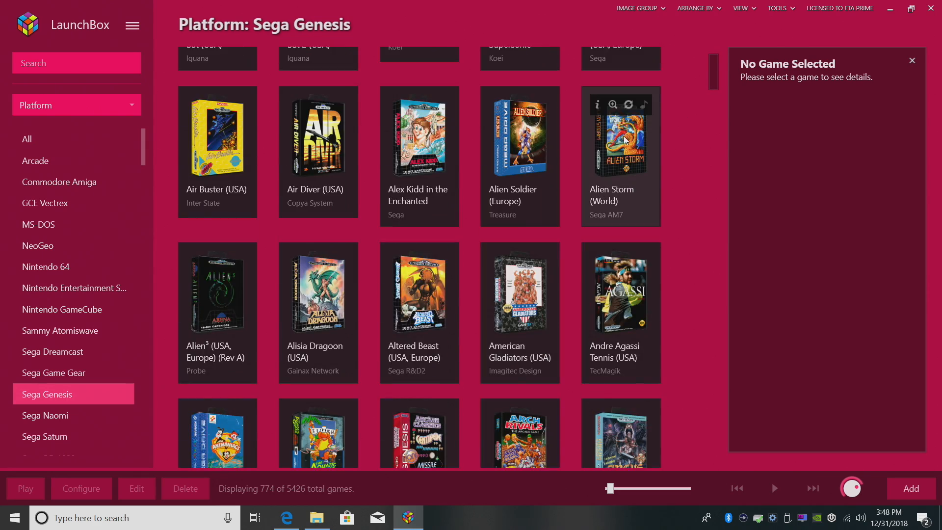
double_click(620, 133)
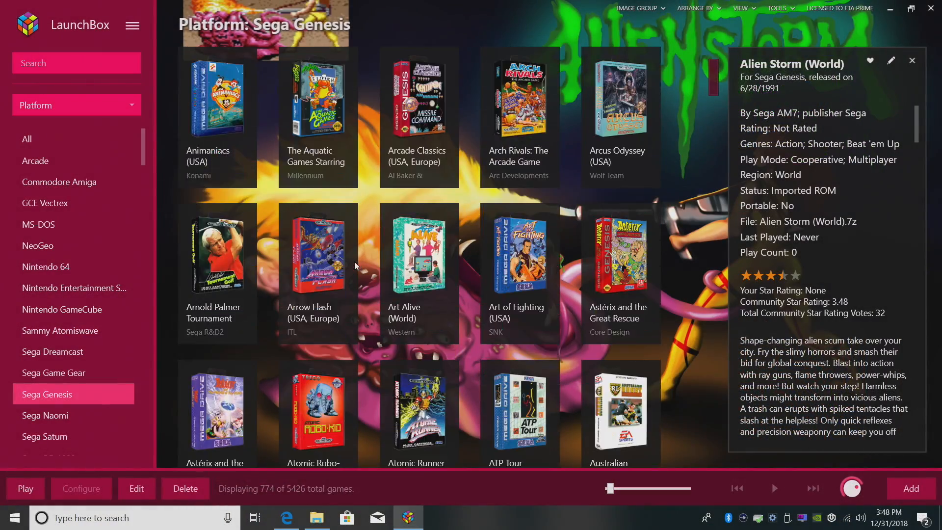
Test another Genesis game, then switch to the 73-game Sega SG-1000 library.
double_click(318, 413)
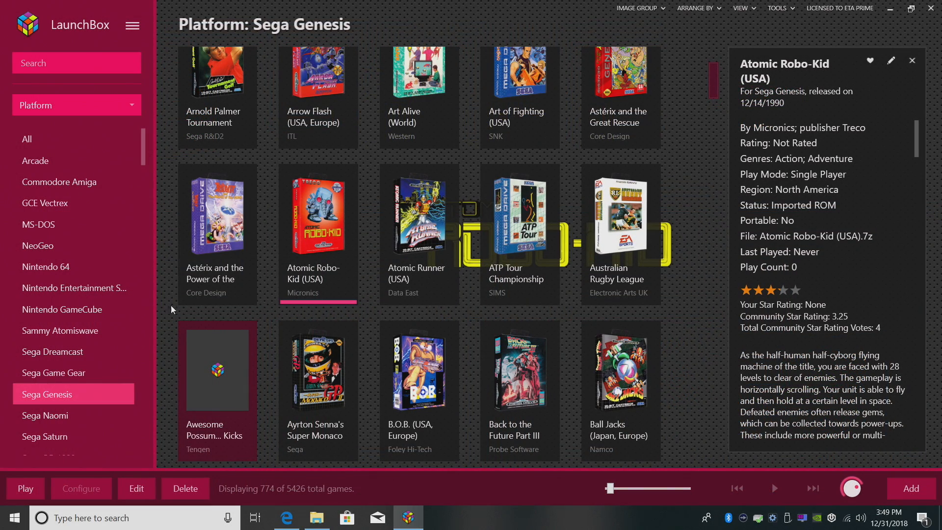
scroll("down", 3)
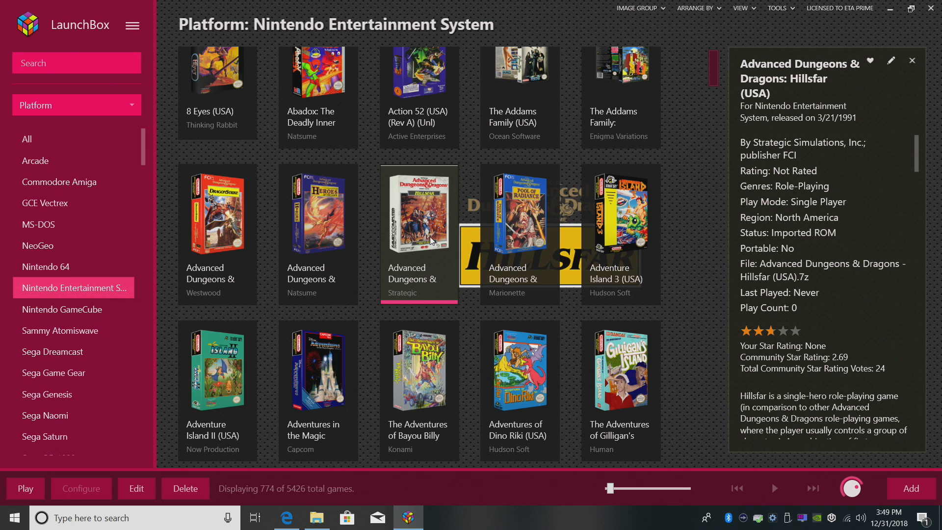
scroll("down", 3)
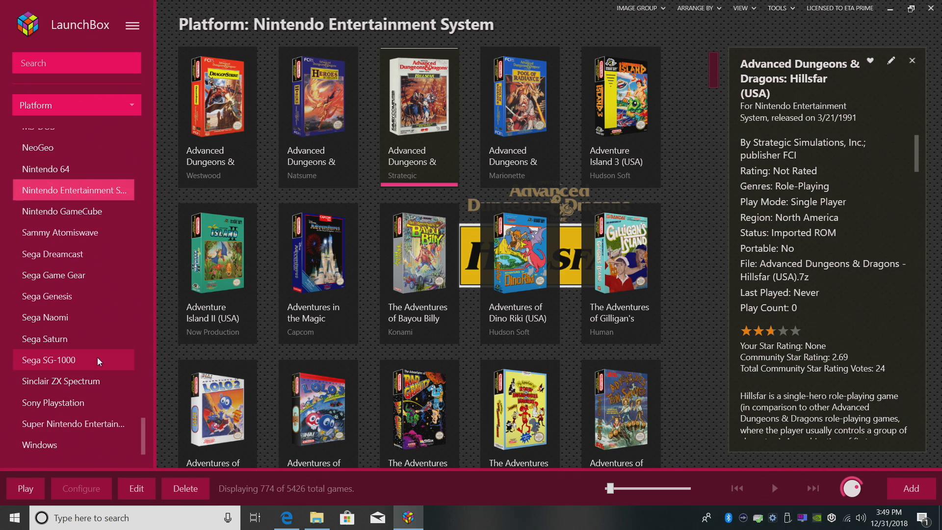
left_click(48, 359)
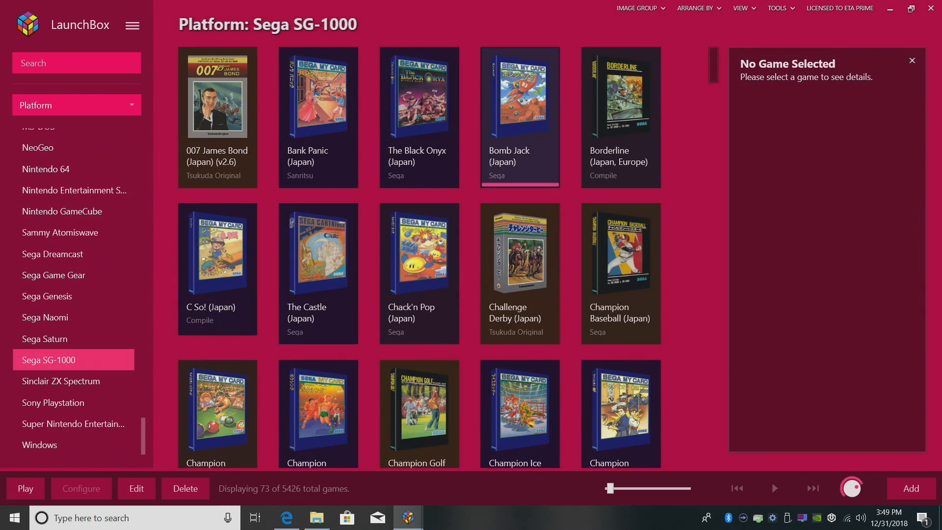